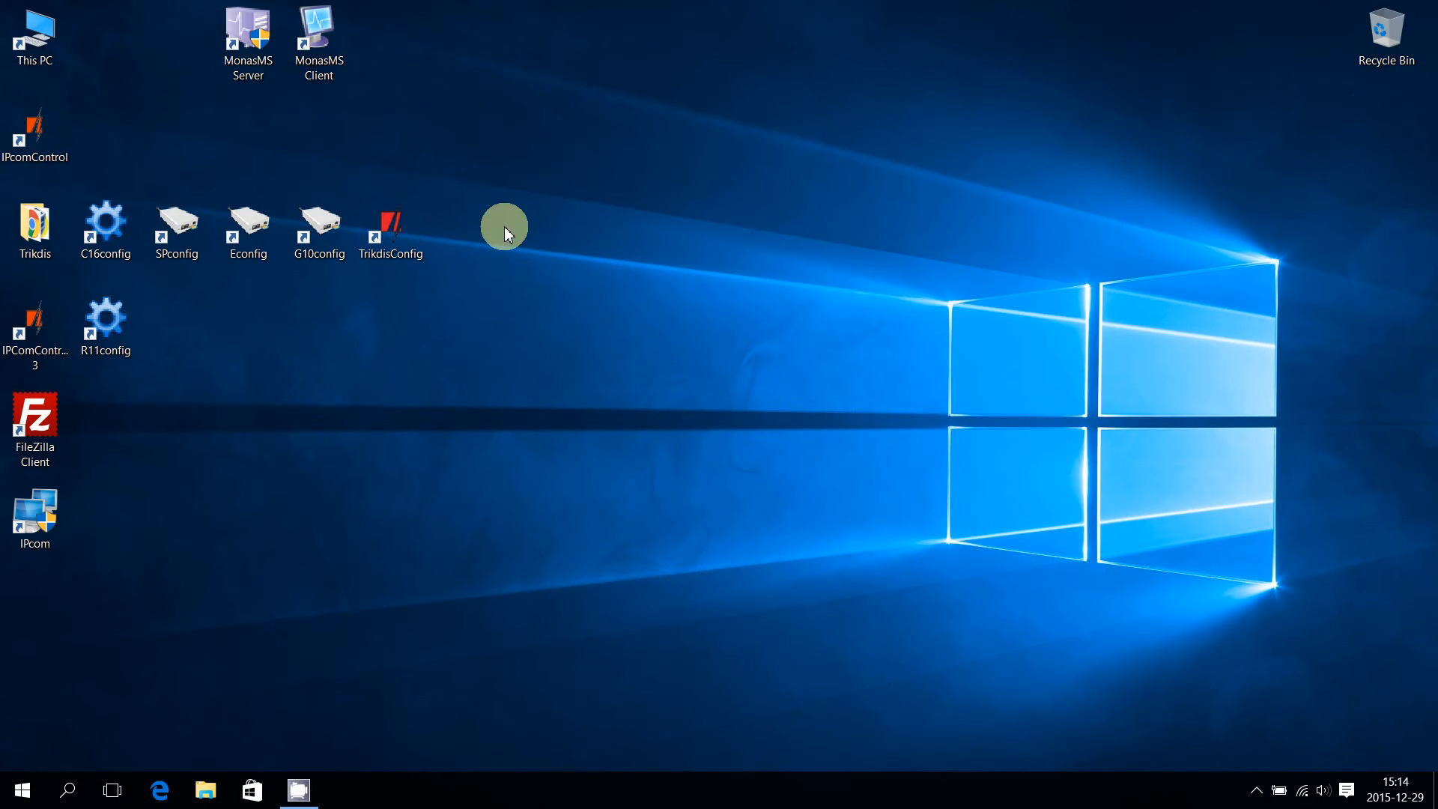
Launch TrikdisConfig from its desktop shortcut.
click(390, 228)
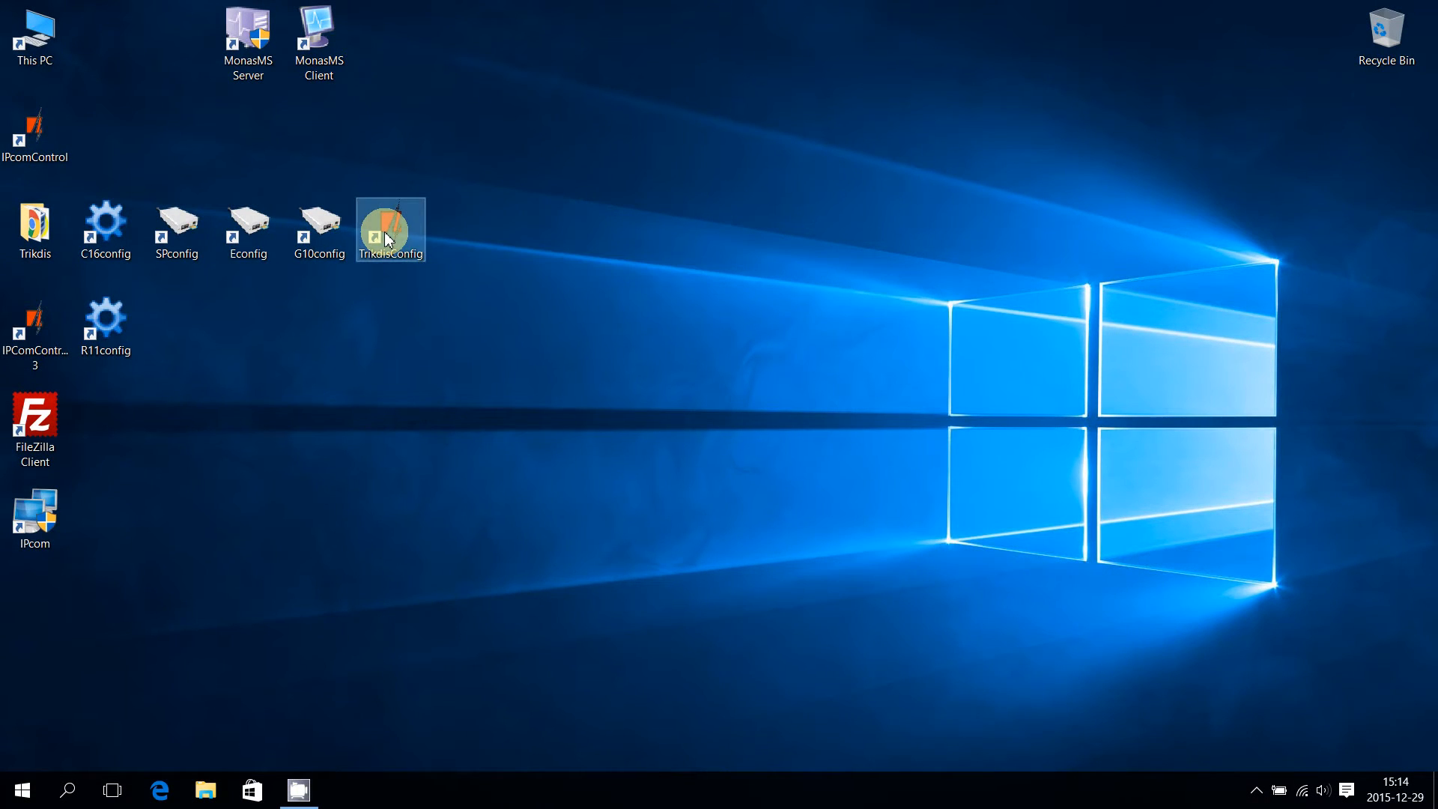
double_click(389, 228)
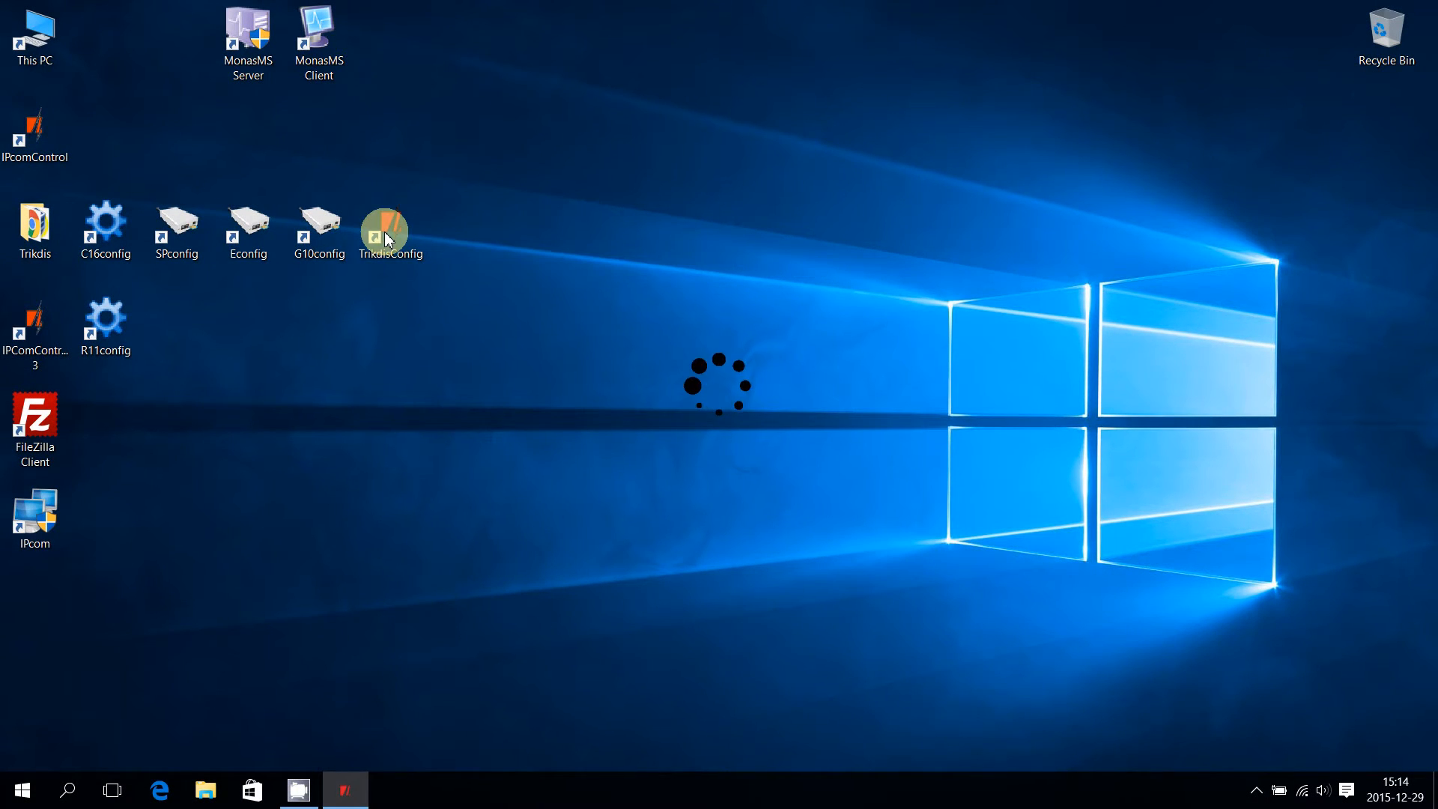
double_click(390, 228)
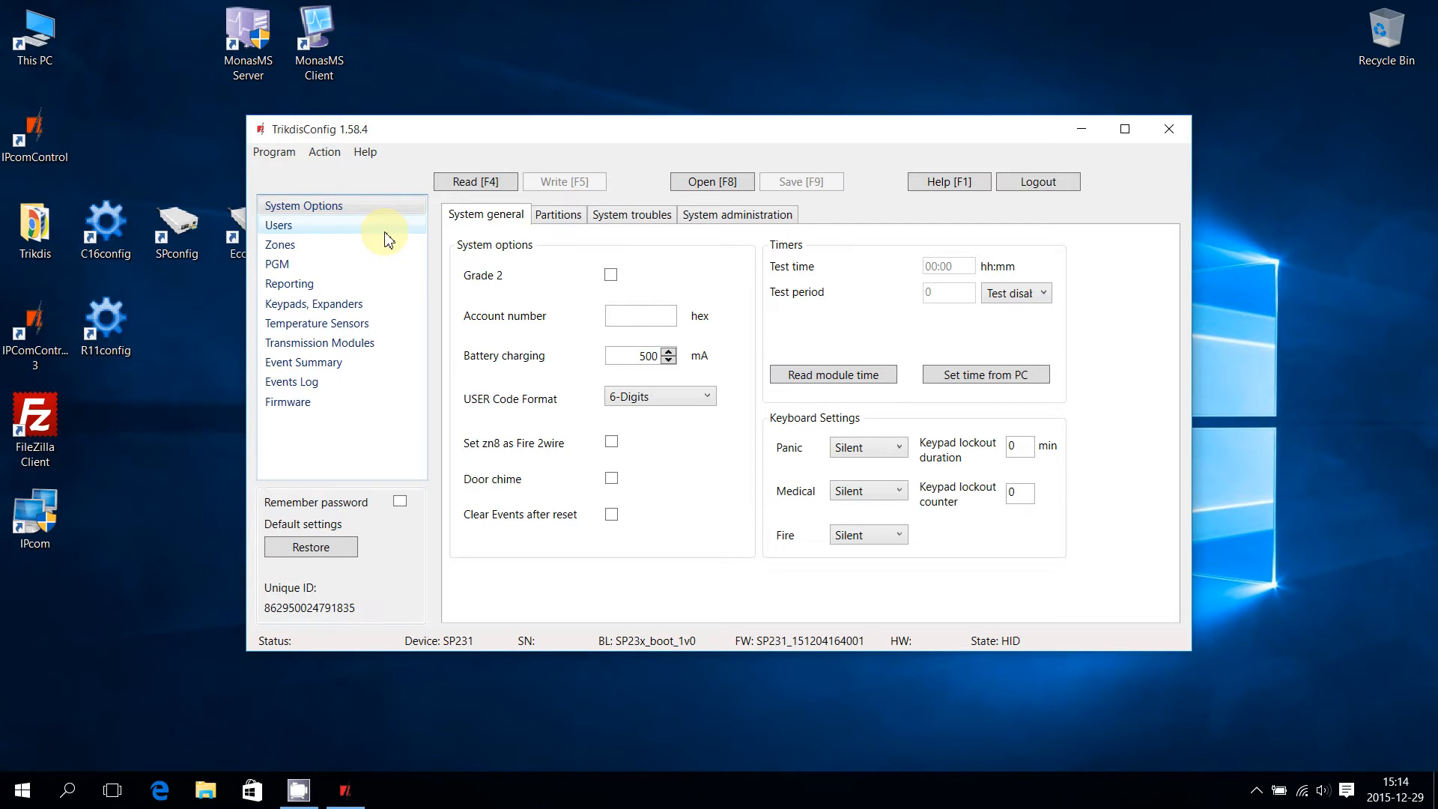
mouse_move(459, 213)
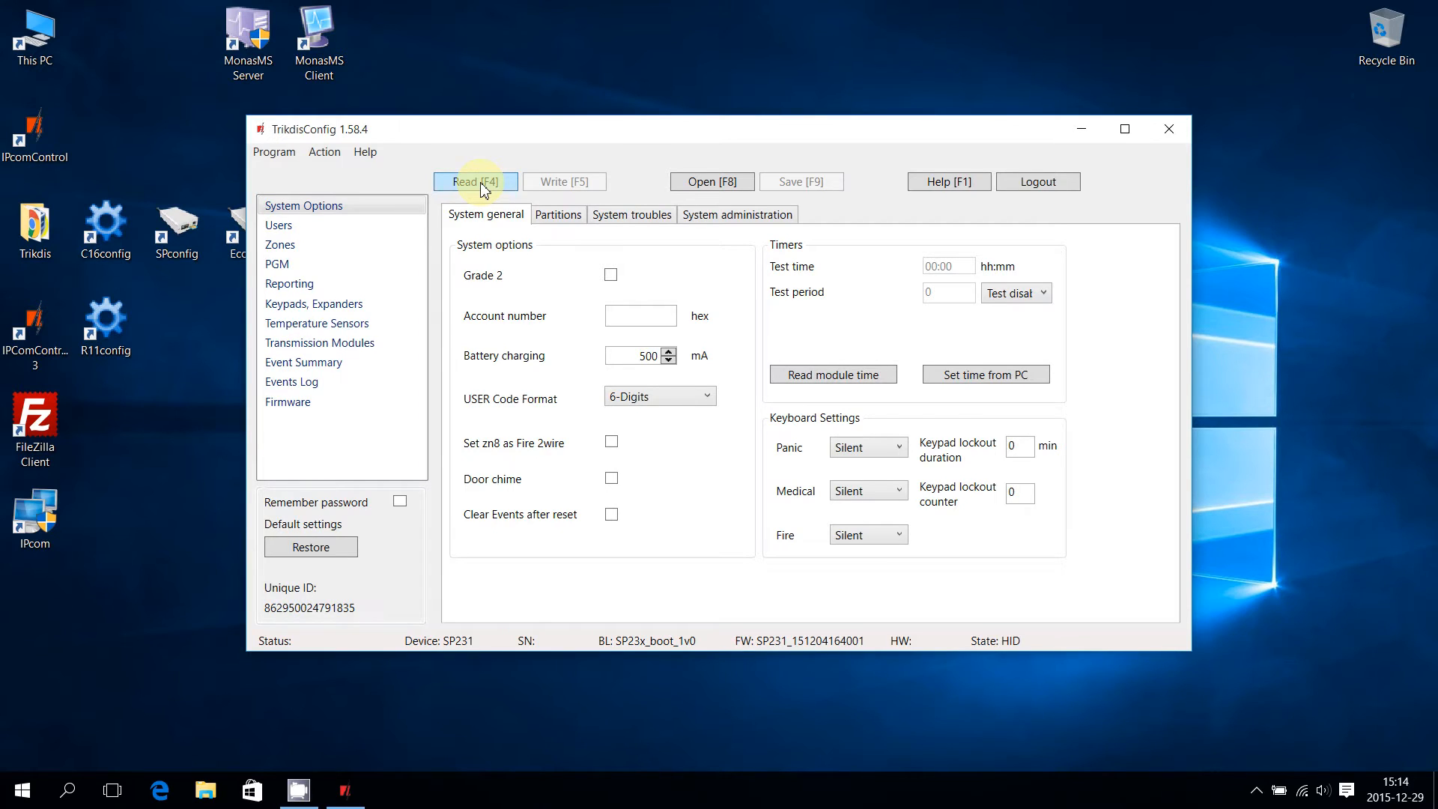
Read the connected SP231 panel's current settings with Read [F4].
click(475, 181)
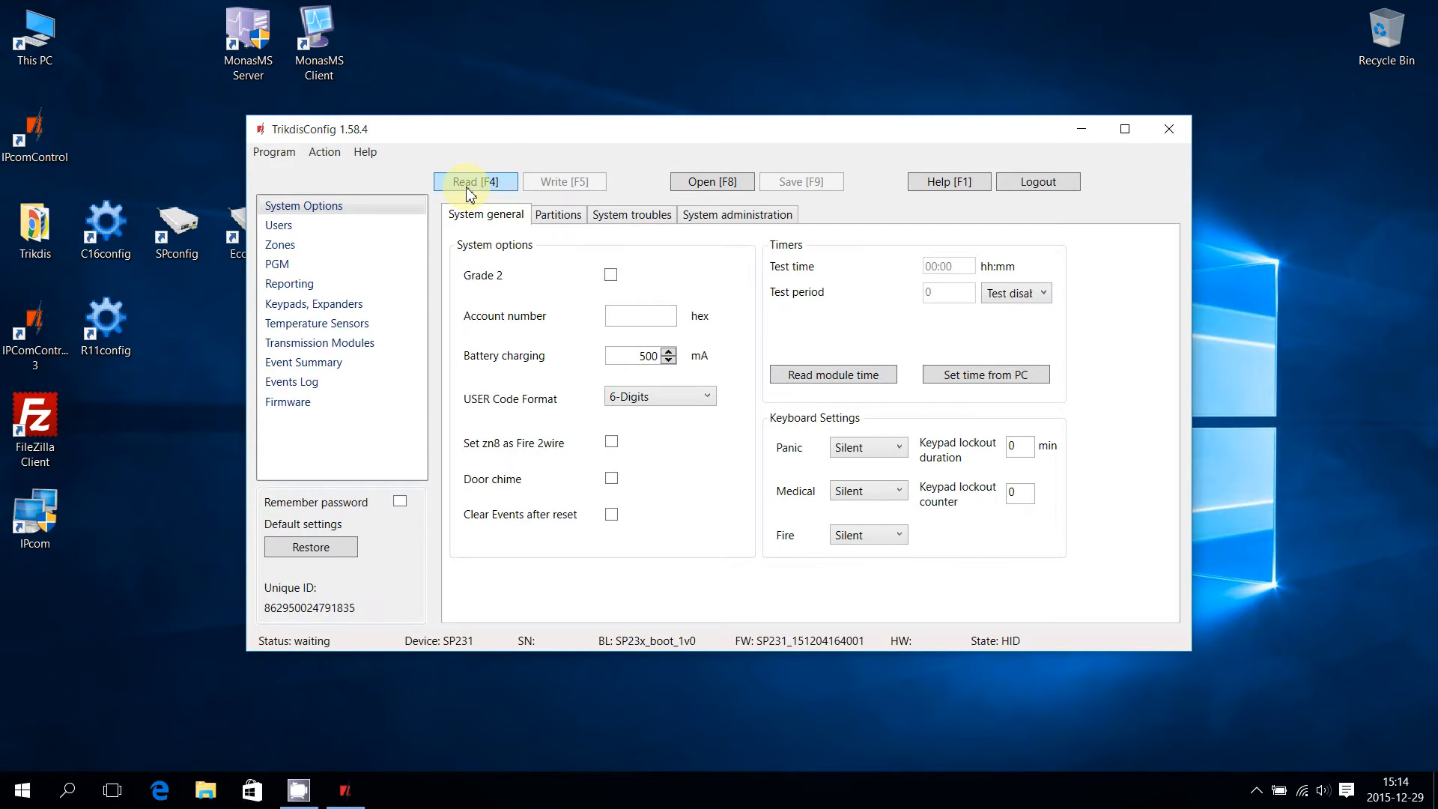
click(475, 181)
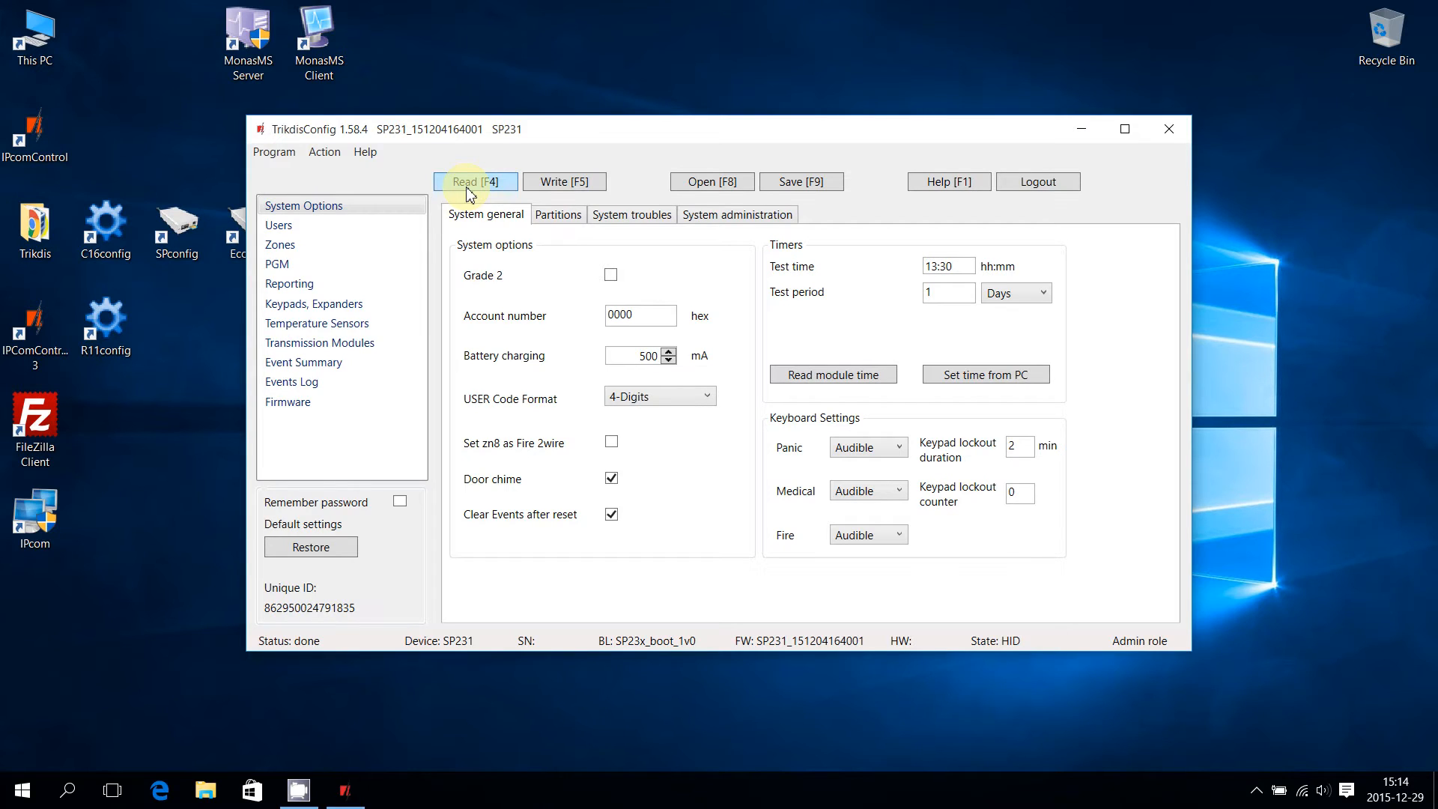
mouse_move(575, 219)
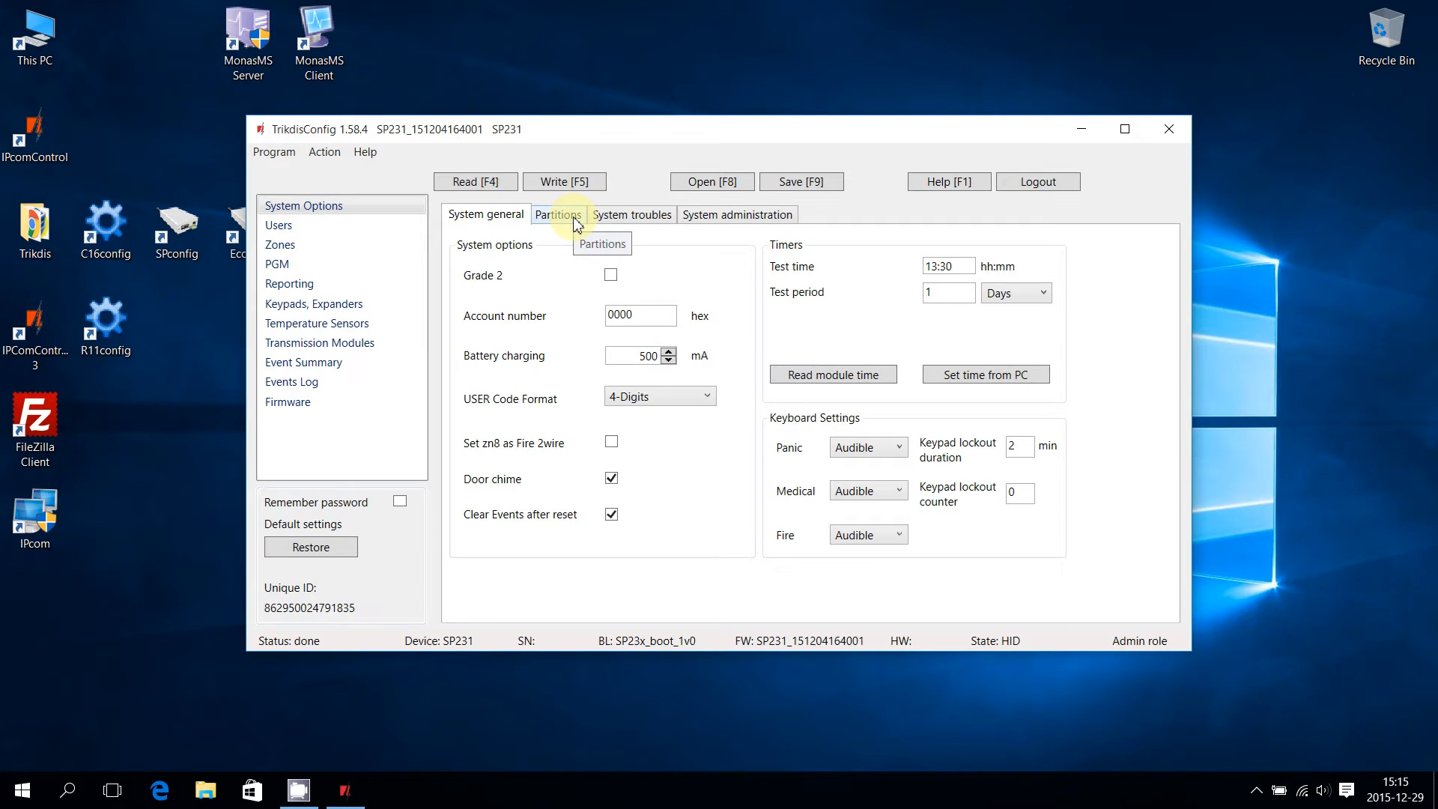
Enable partitions P2 and P3 in the Partitions settings alongside P1.
click(559, 216)
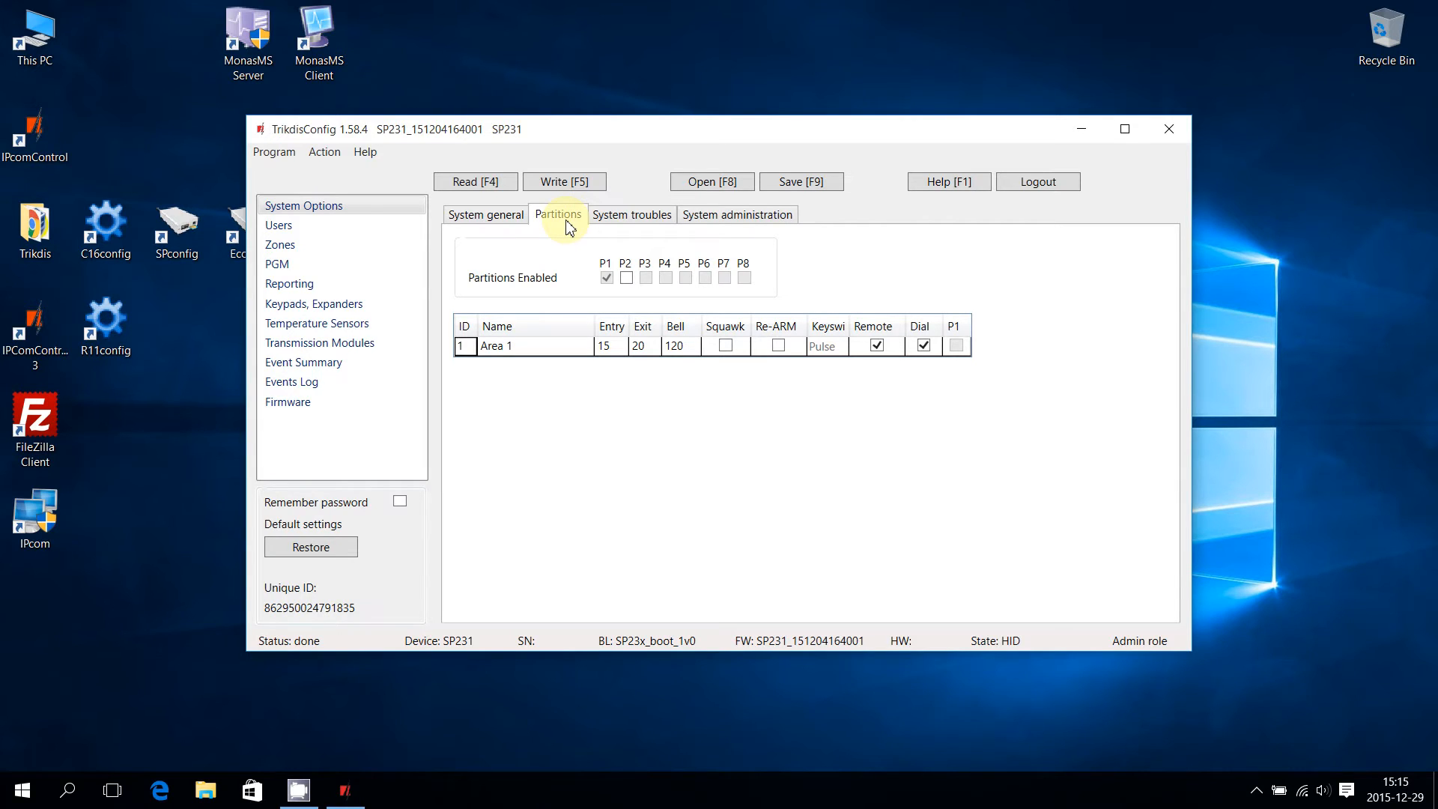
click(626, 277)
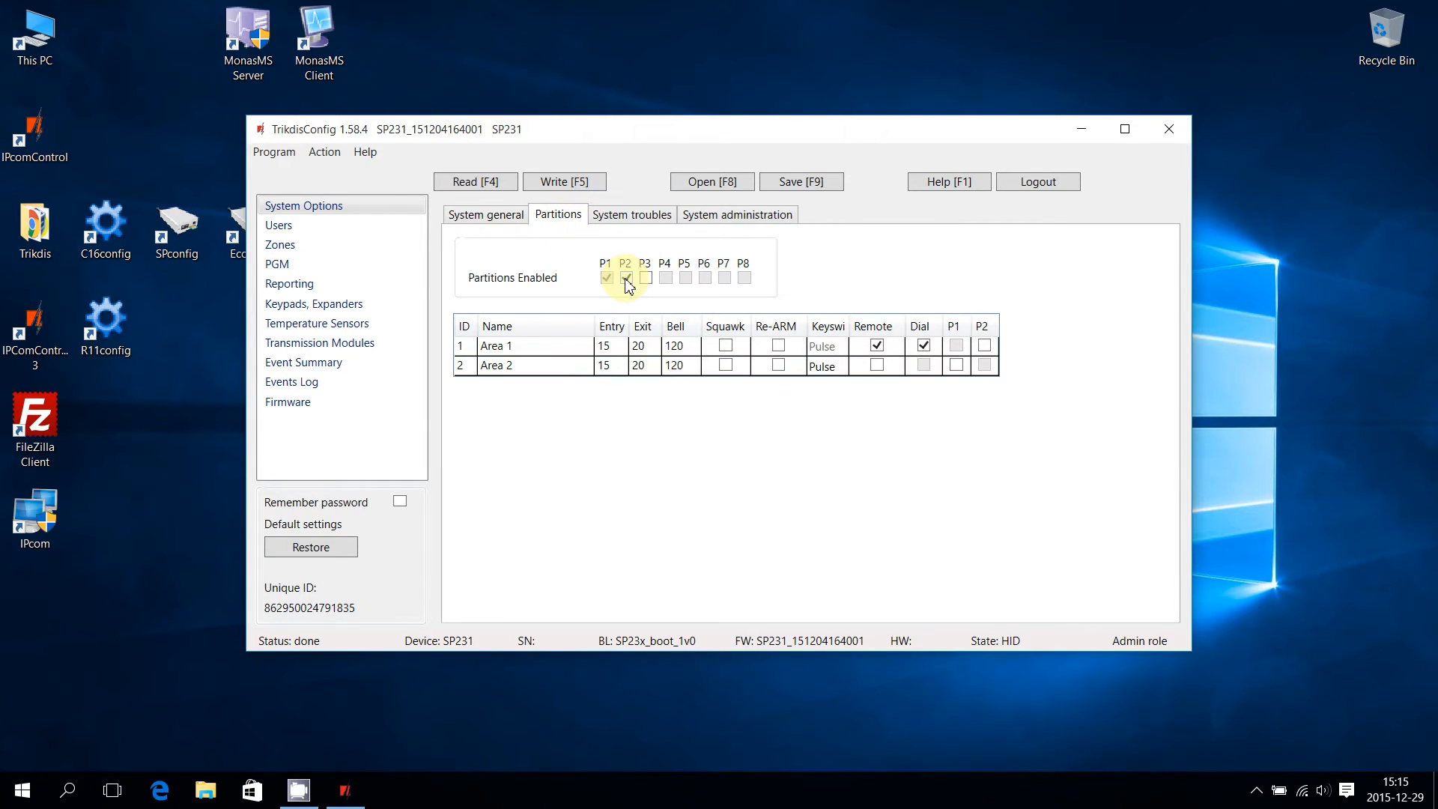
mouse_move(647, 279)
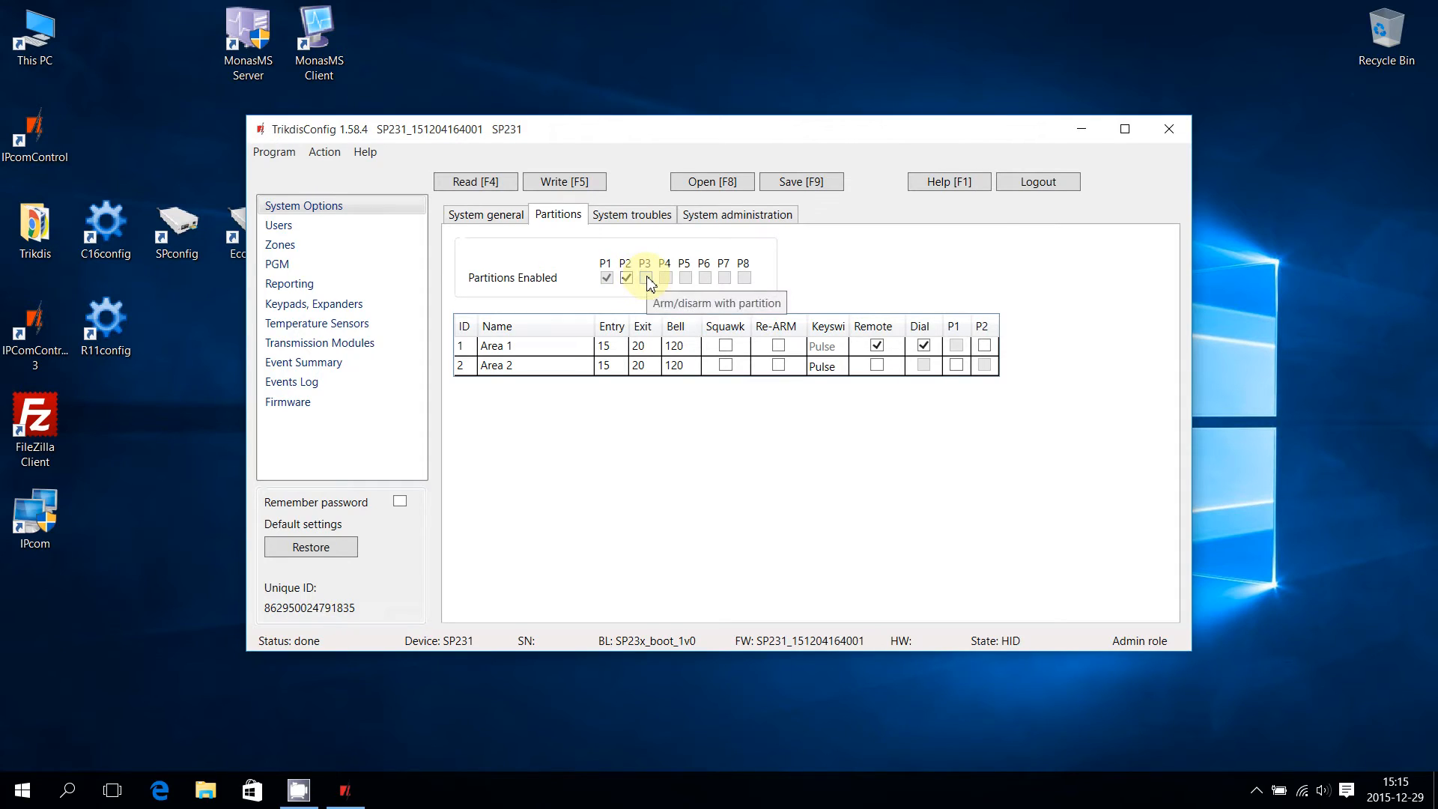
click(644, 279)
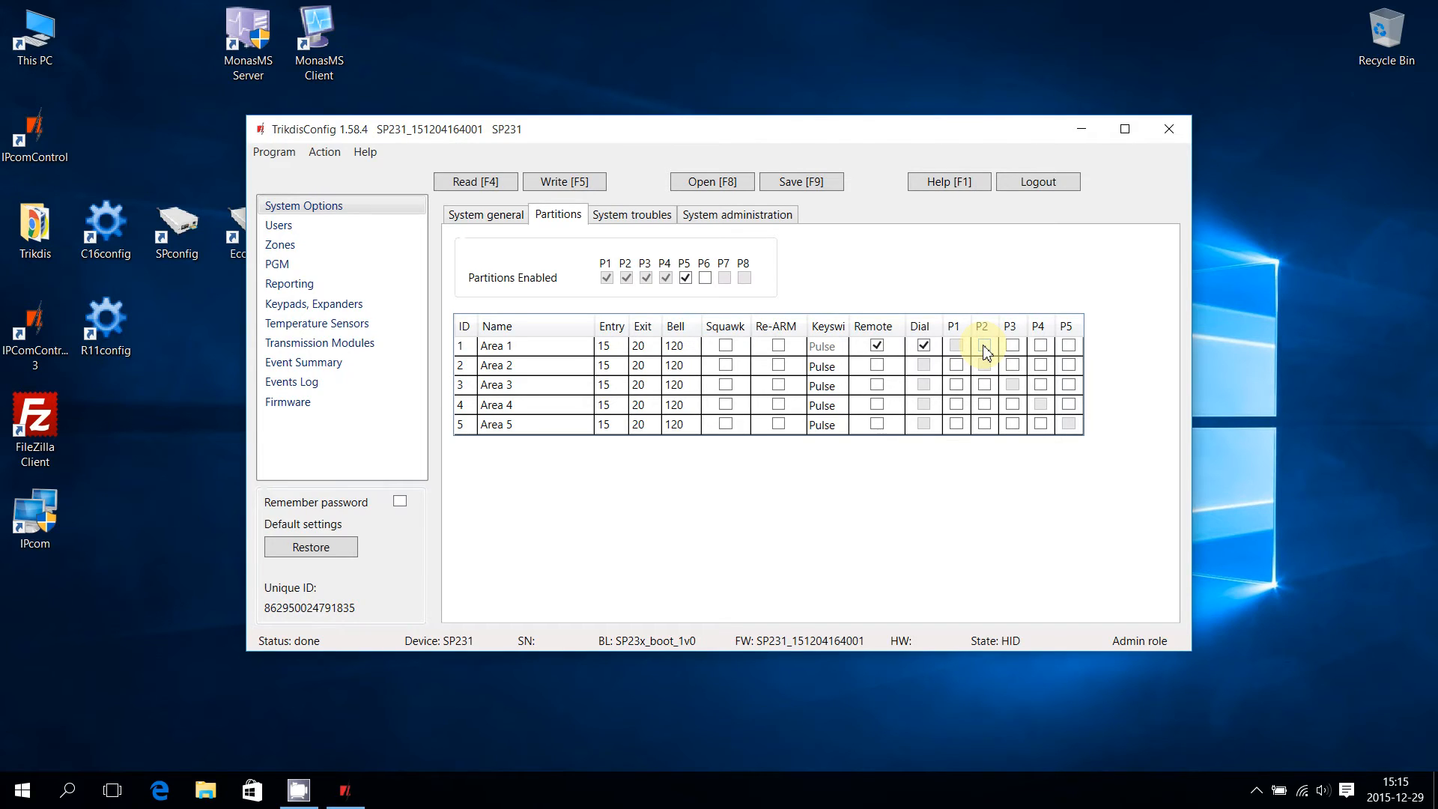
Tick partitions P2, P4 and P5 in the Area 1 row.
click(982, 345)
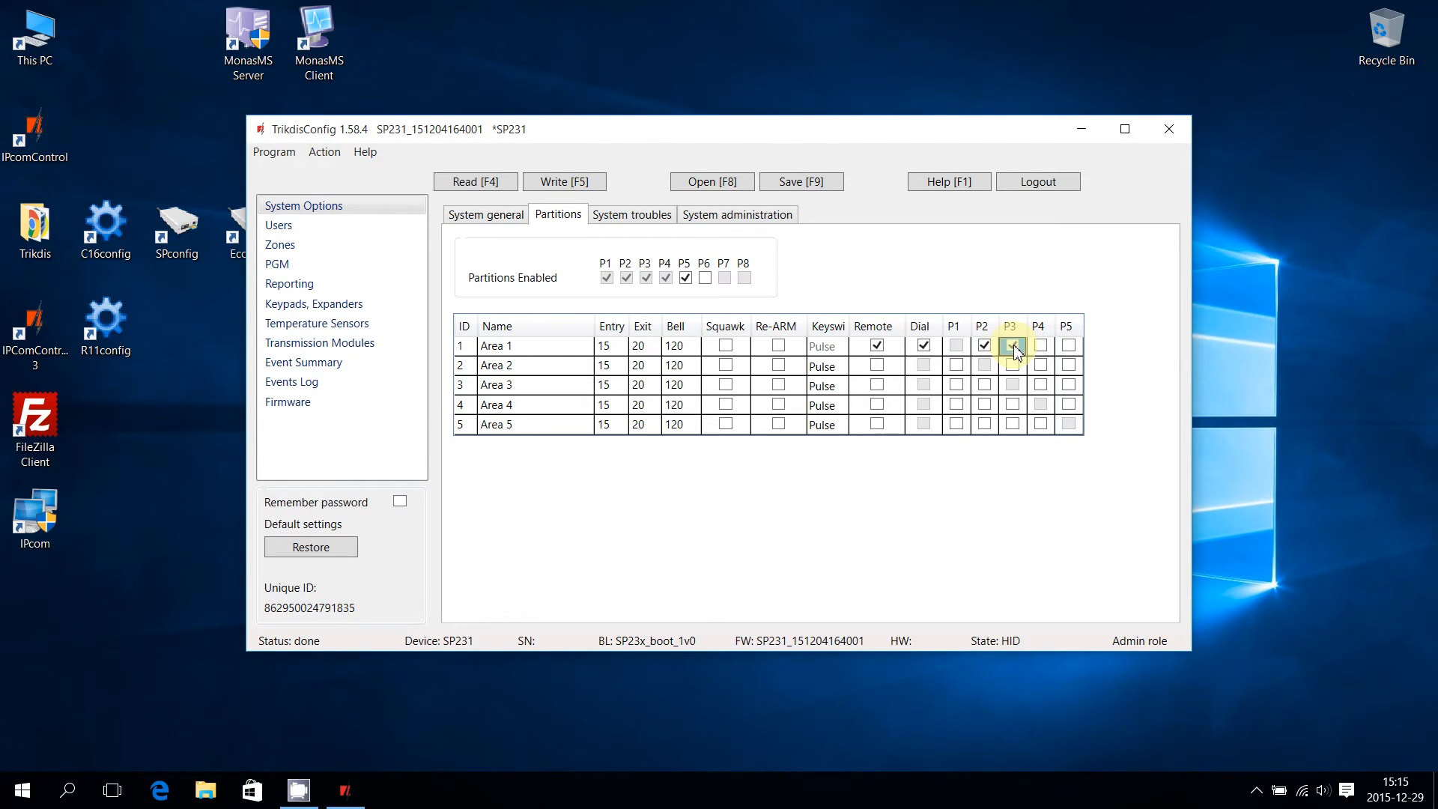
click(1040, 345)
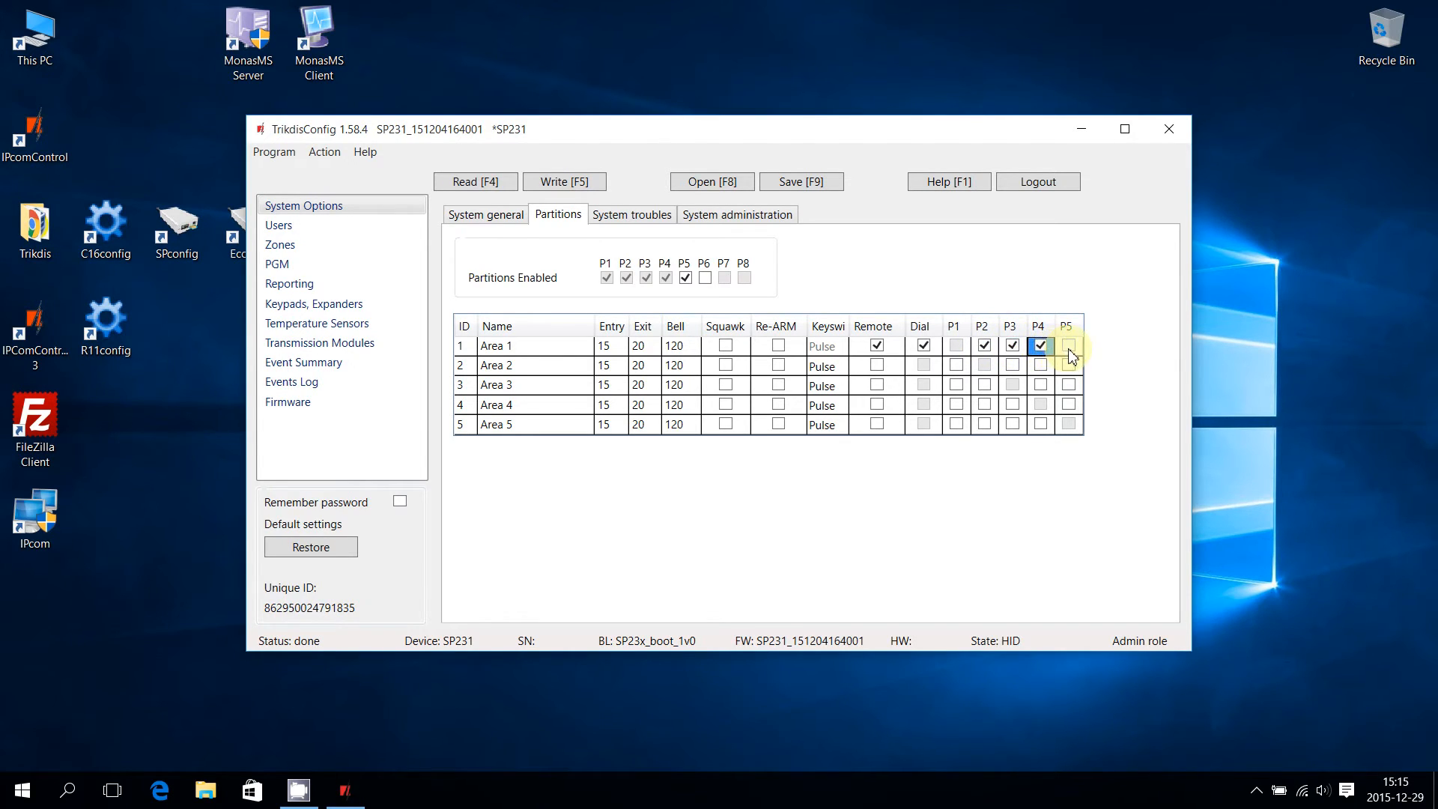
click(1068, 345)
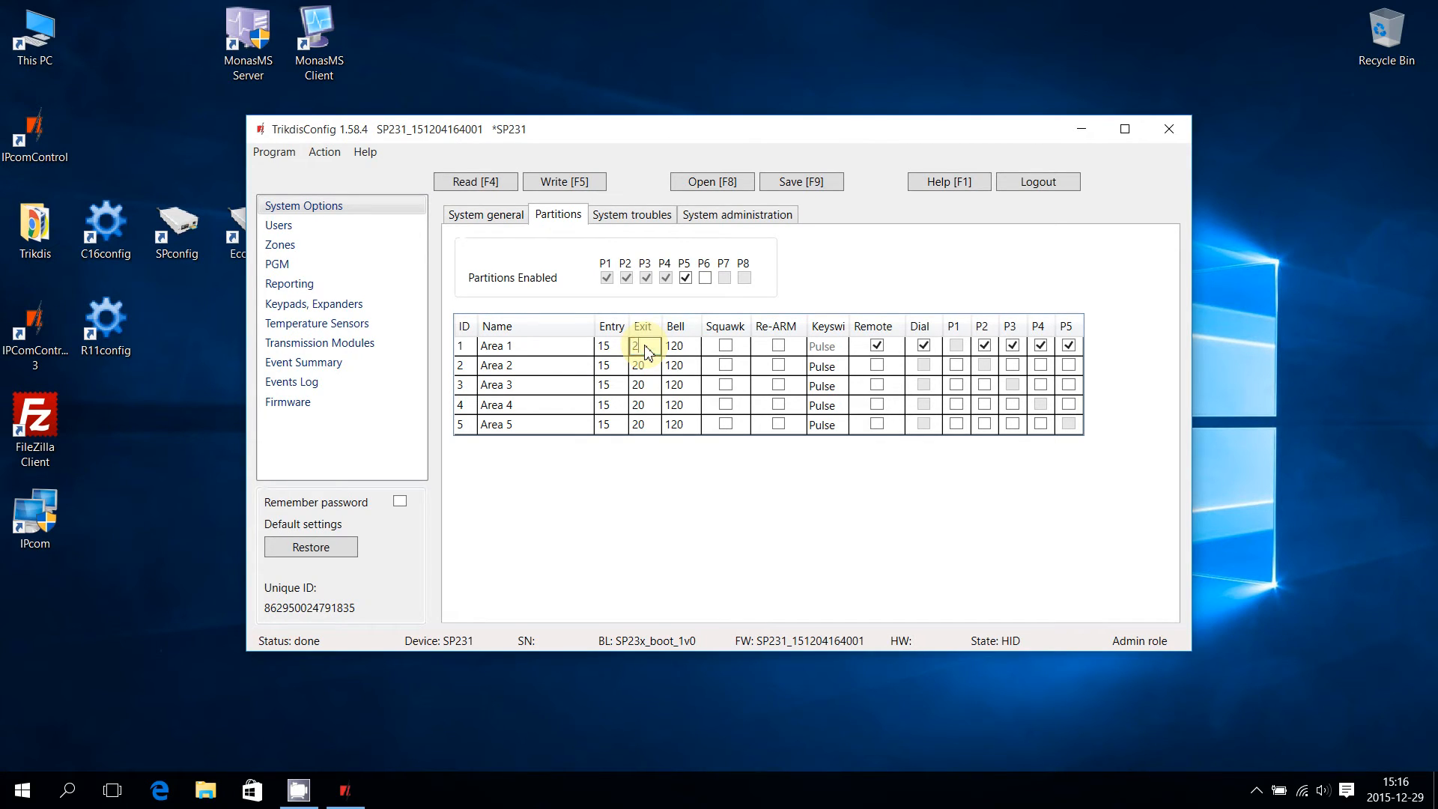
Set Area 1's exit delay to 25 and its bell time to 200.
text(5)
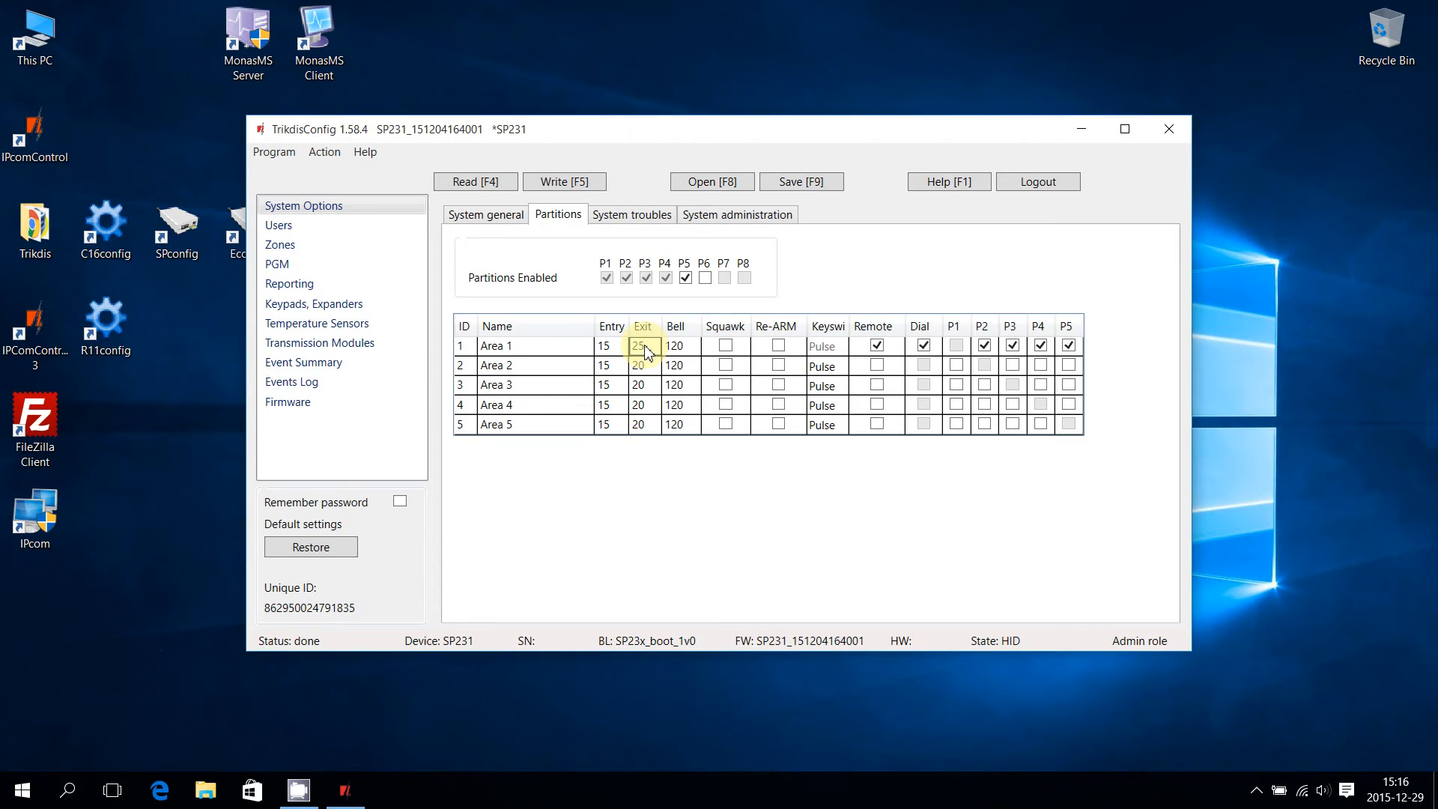
click(674, 346)
text(200)
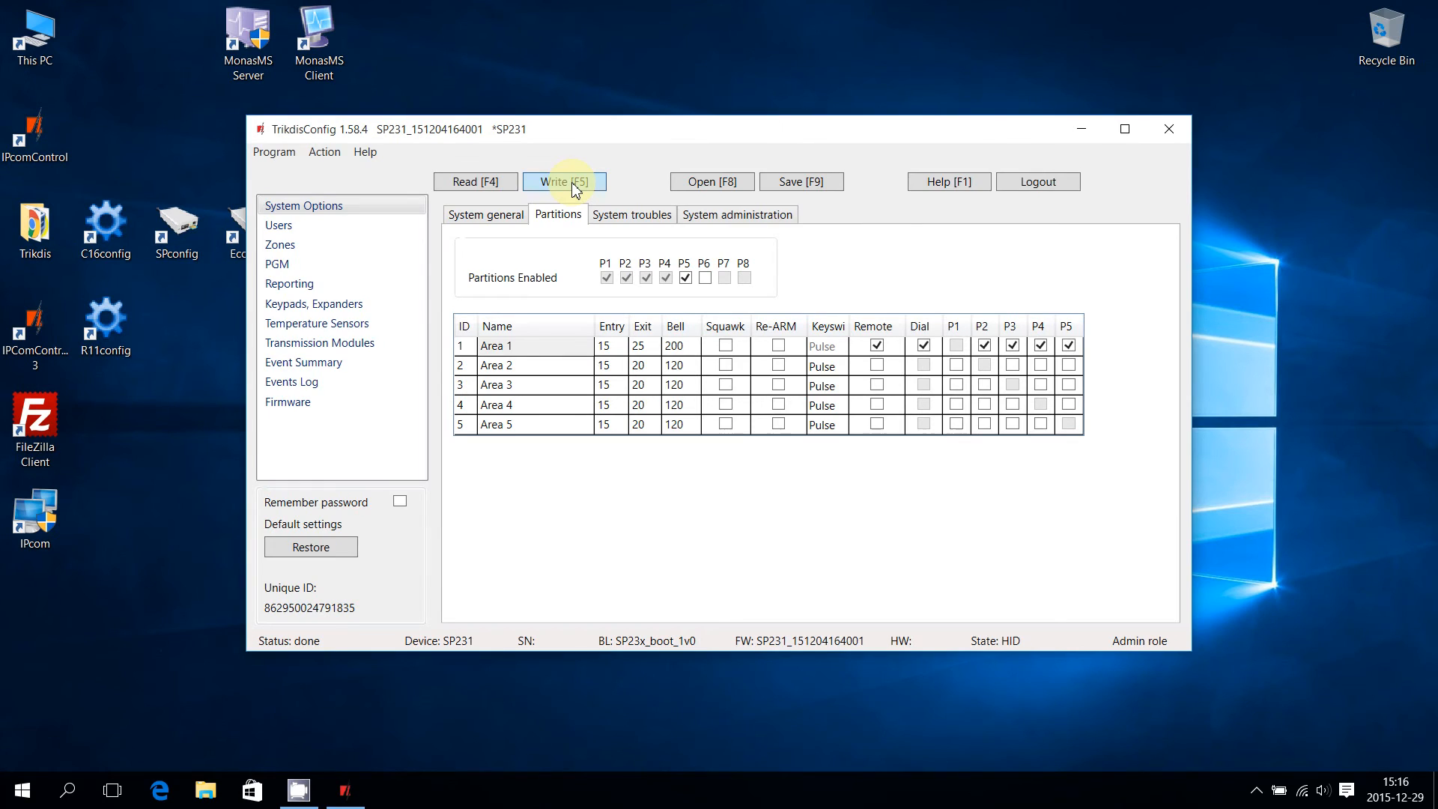
Write the partition configuration to the SP231 with Write [F5] and acknowledge success.
click(563, 181)
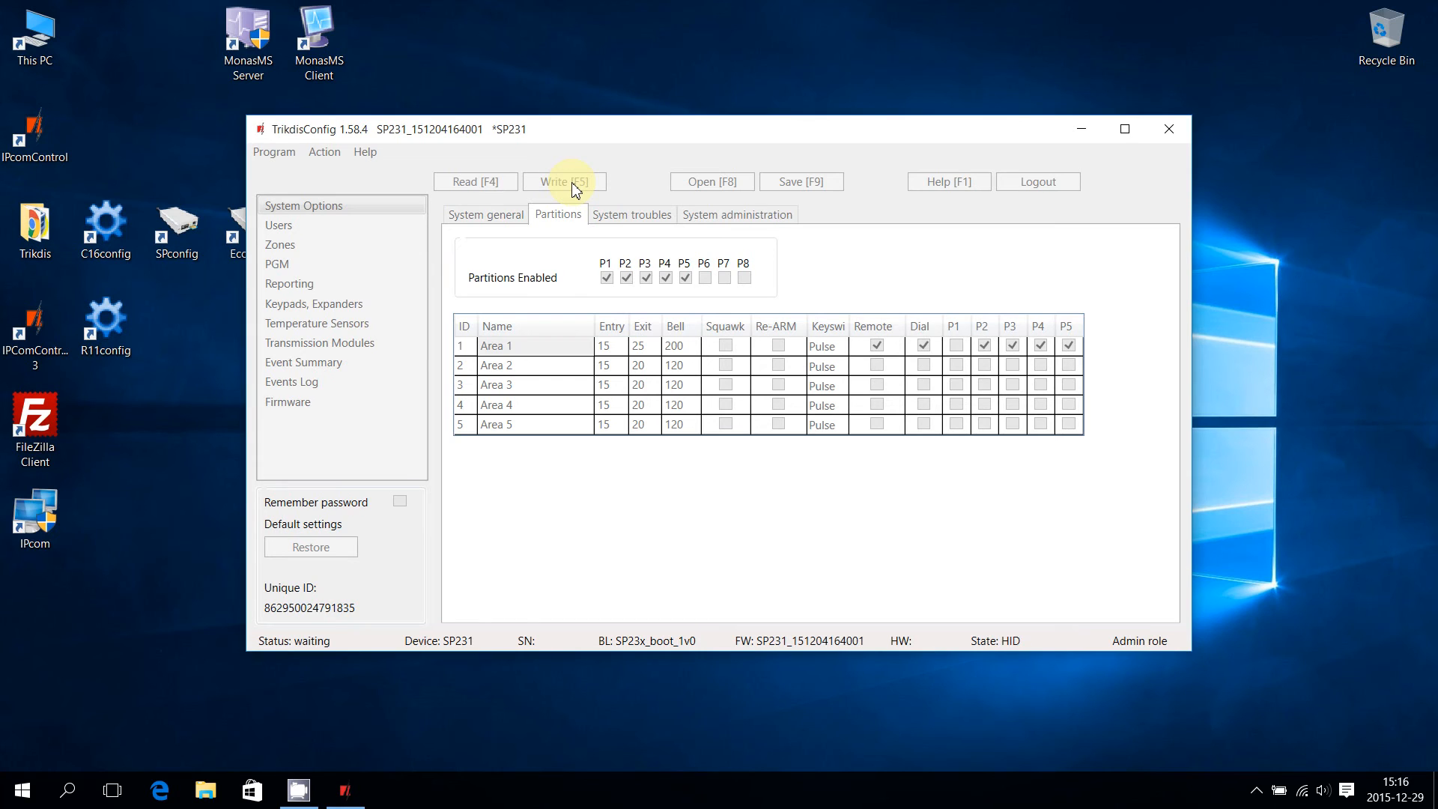
click(563, 181)
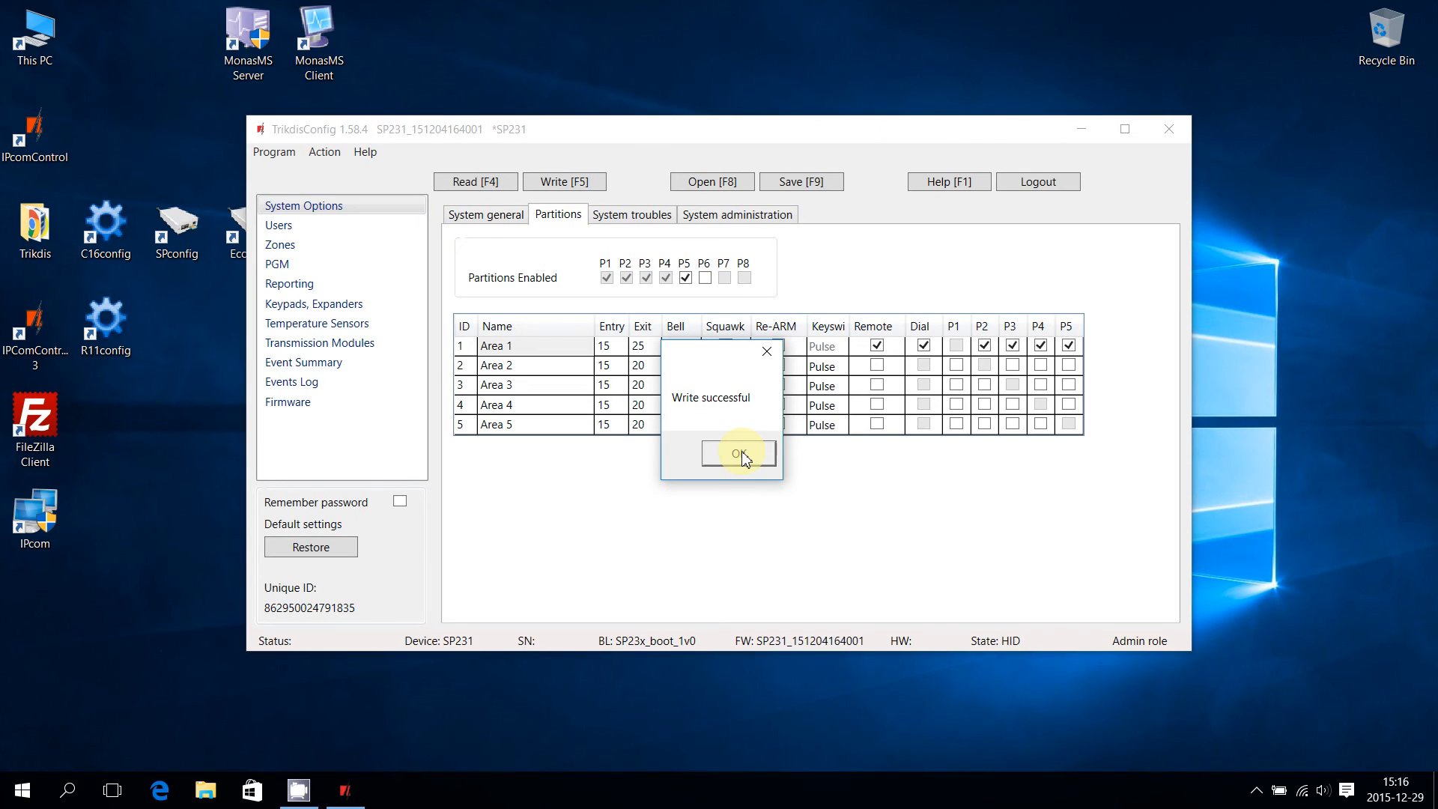
click(737, 452)
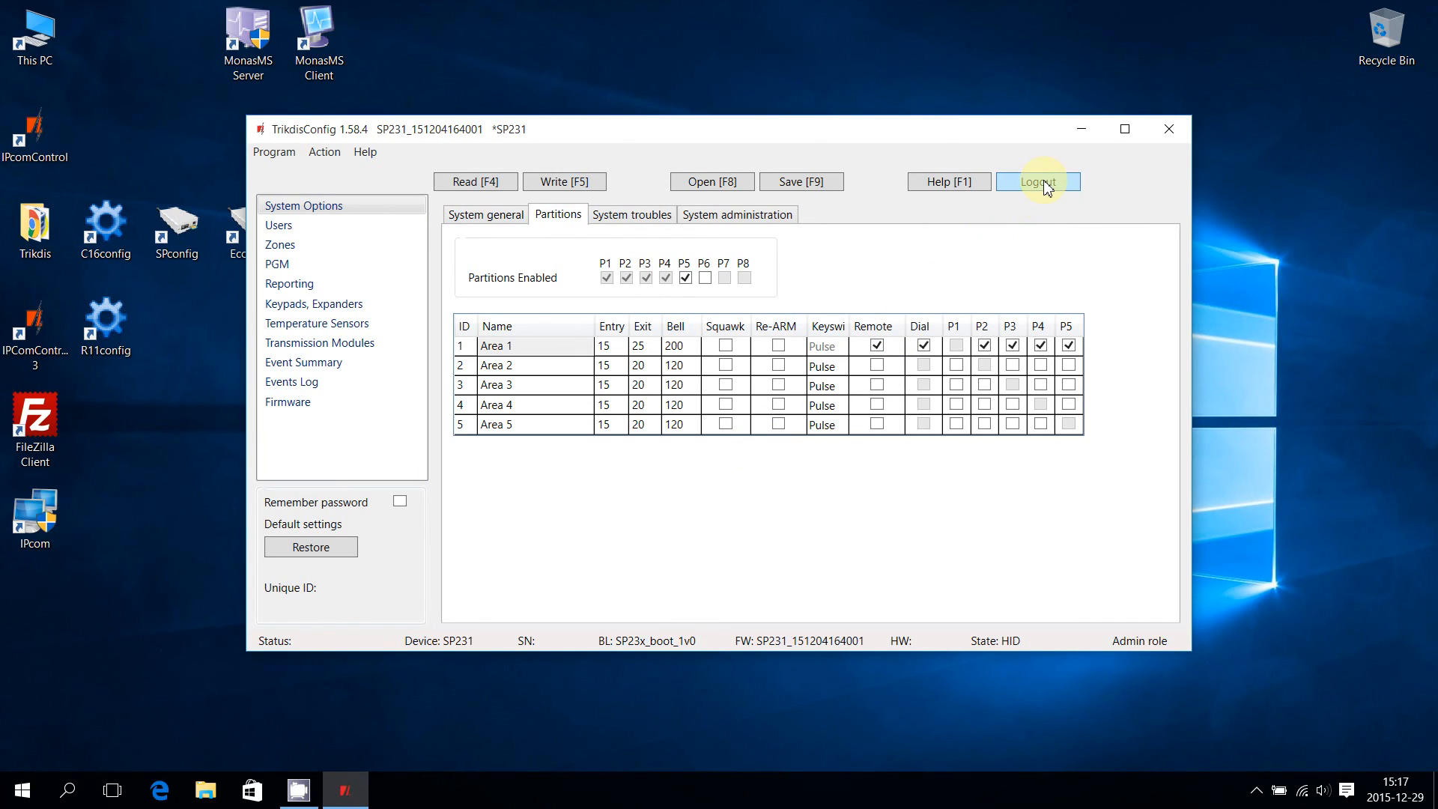
Log out of the SP231 panel, accepting the unsaved-parameters warning with Yes.
click(1040, 181)
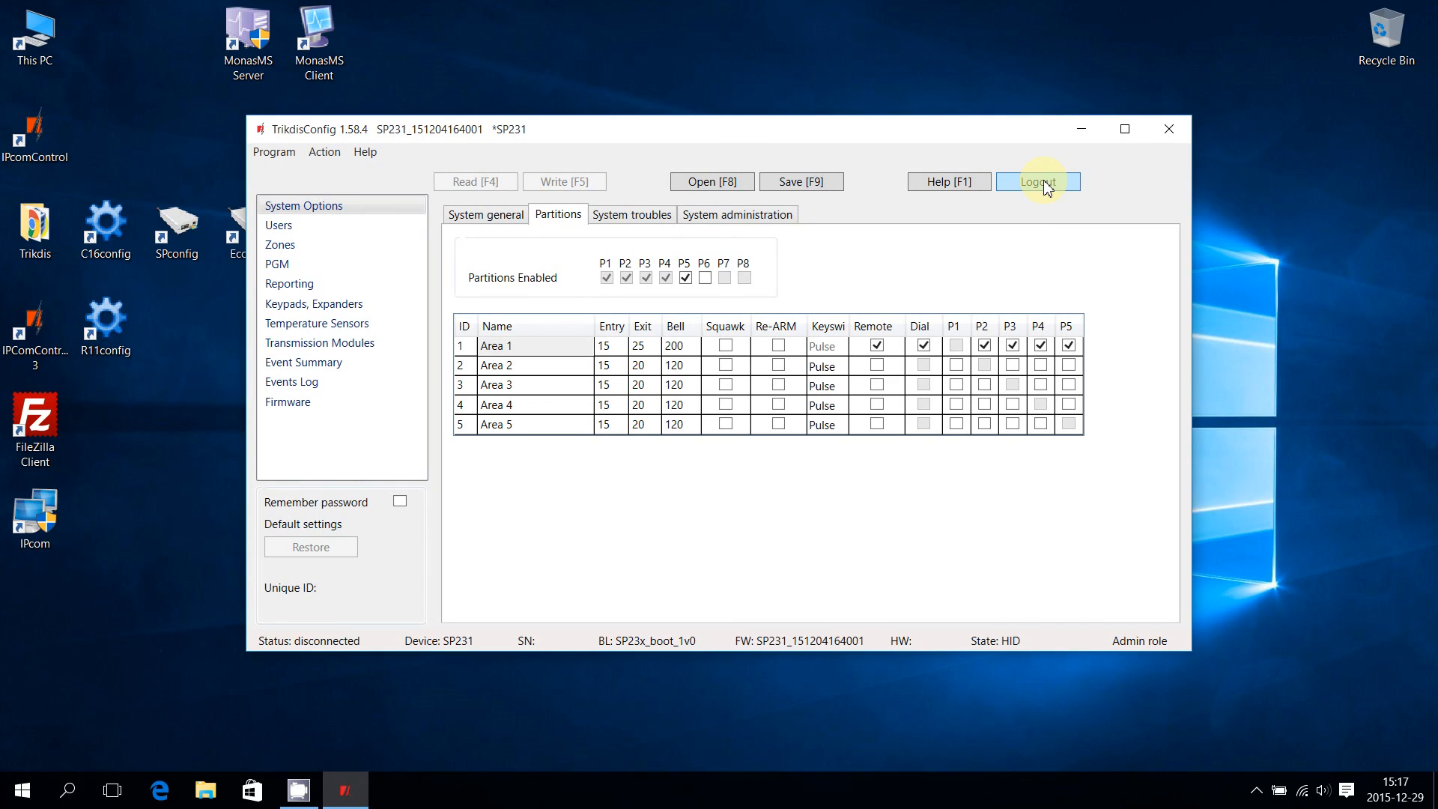
click(1038, 182)
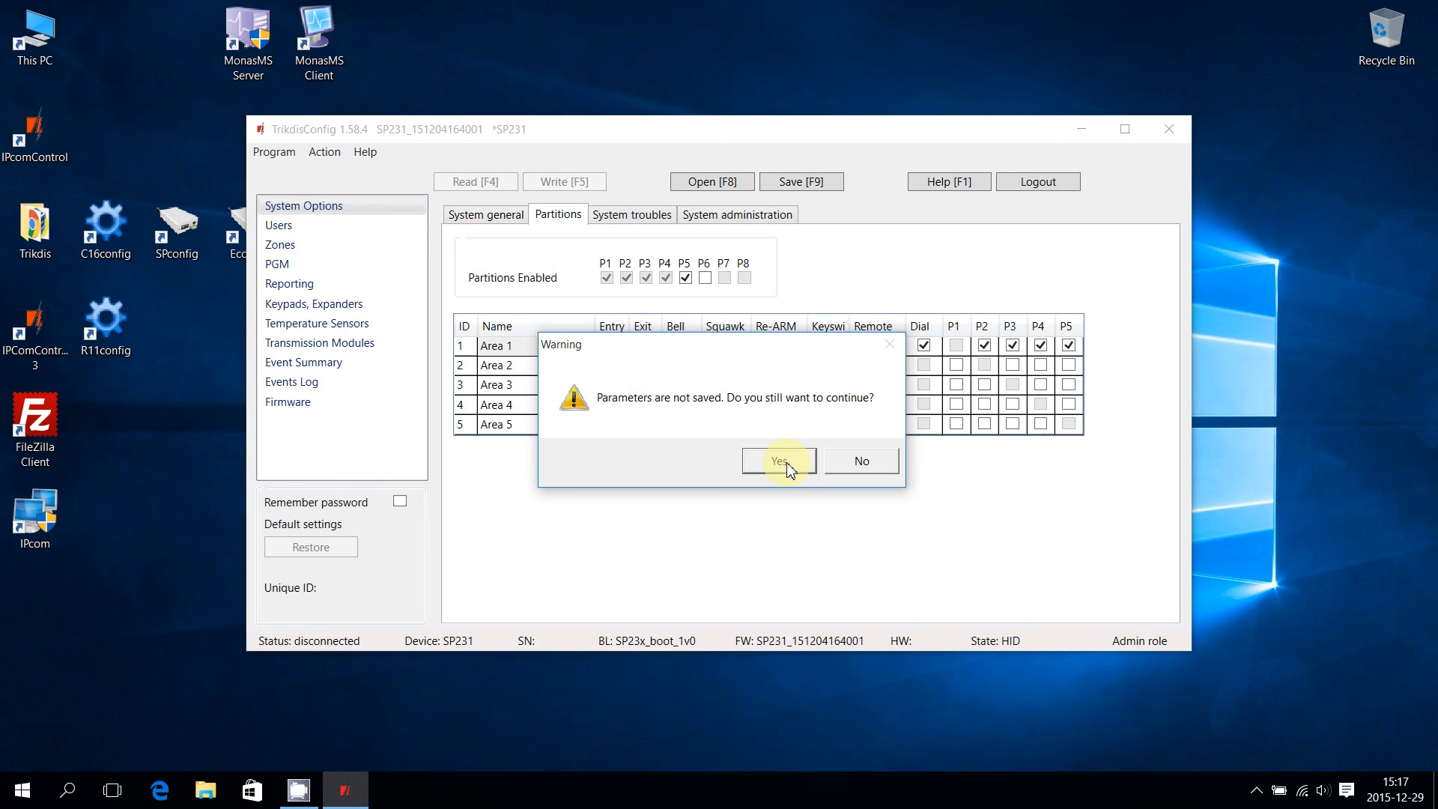
click(779, 461)
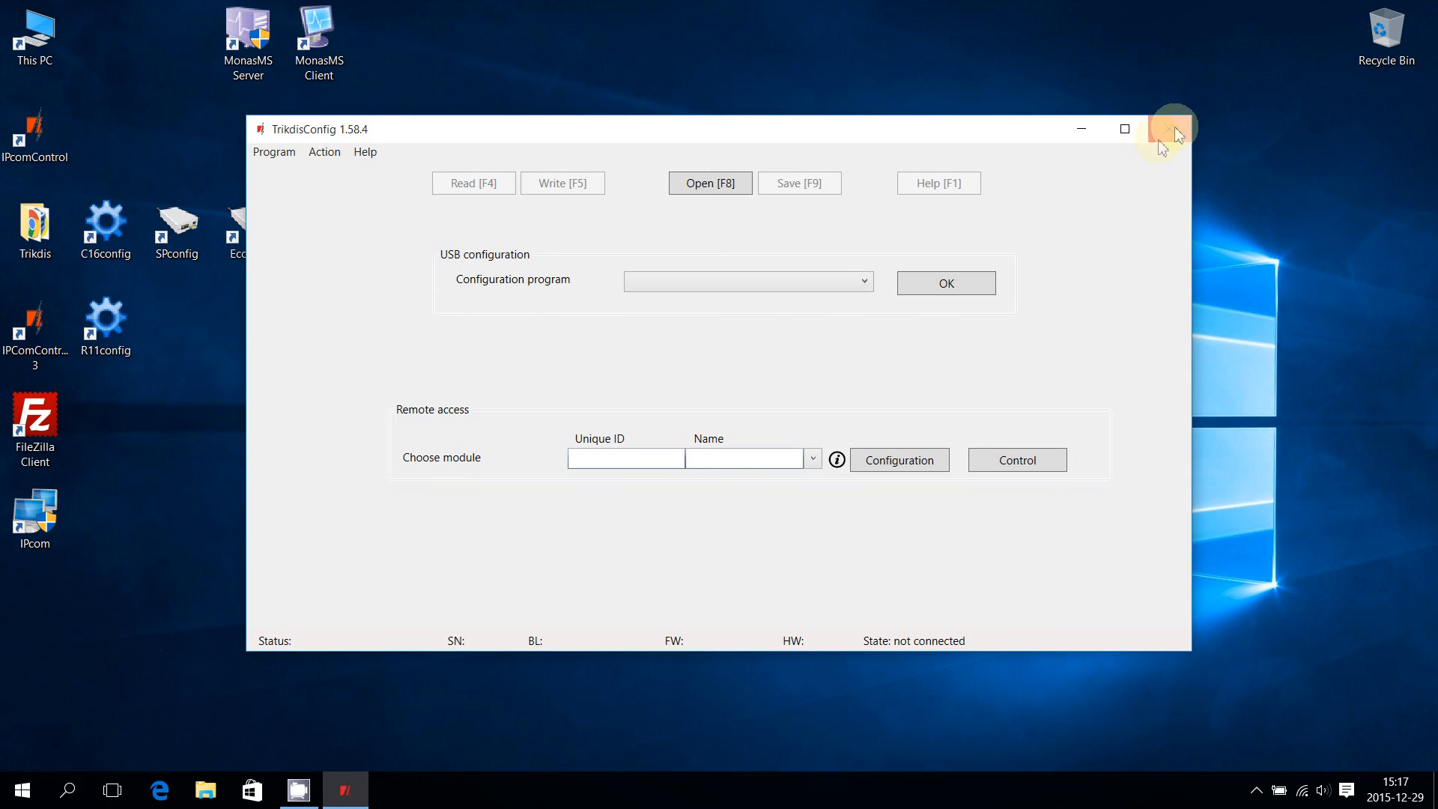
mouse_move(1168, 129)
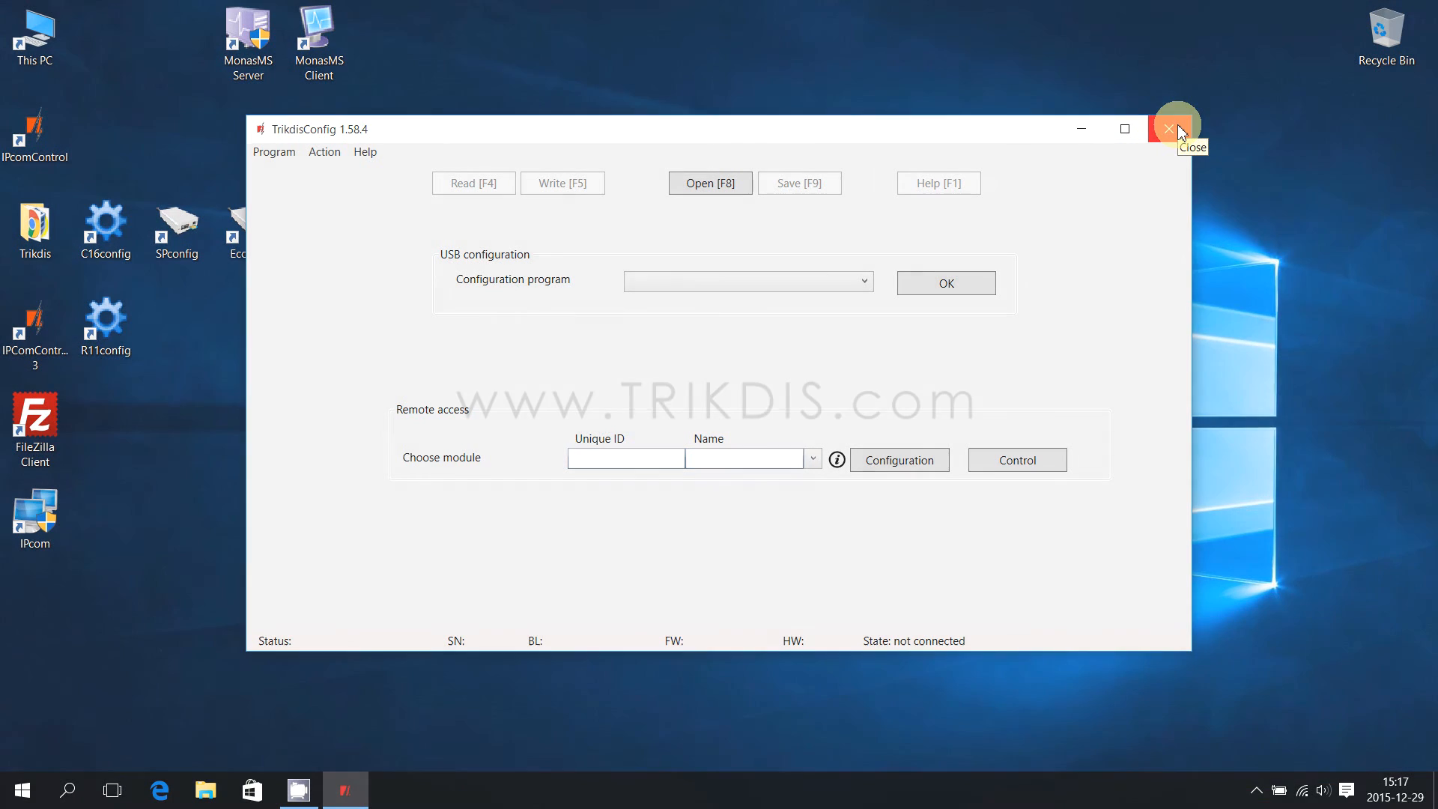